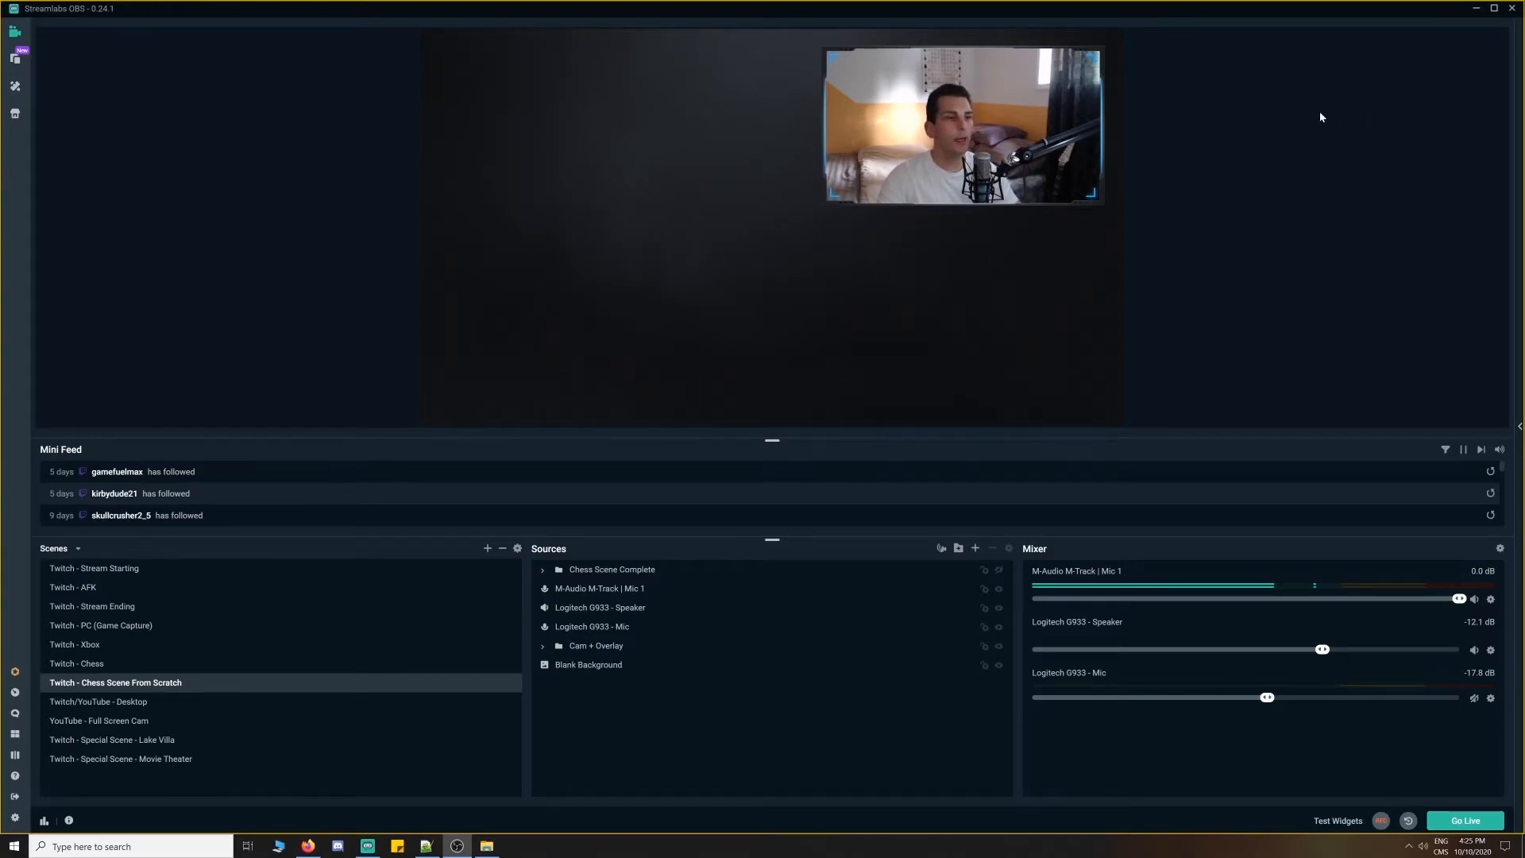
{"action": "mouse_move", "coordinate": [1297, 140]}
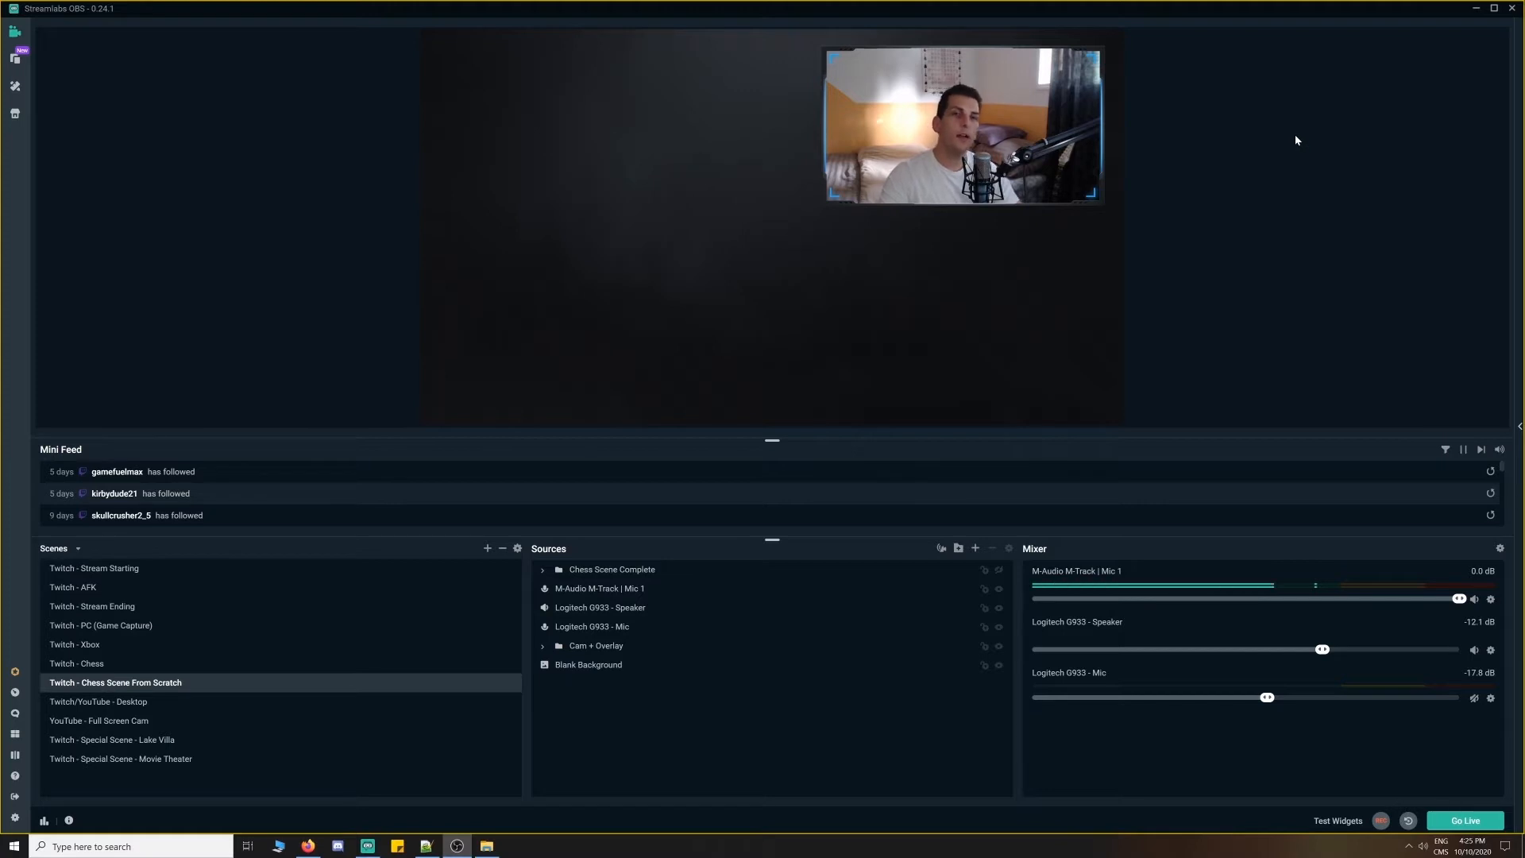
{"action": "mouse_move", "coordinate": [1286, 177]}
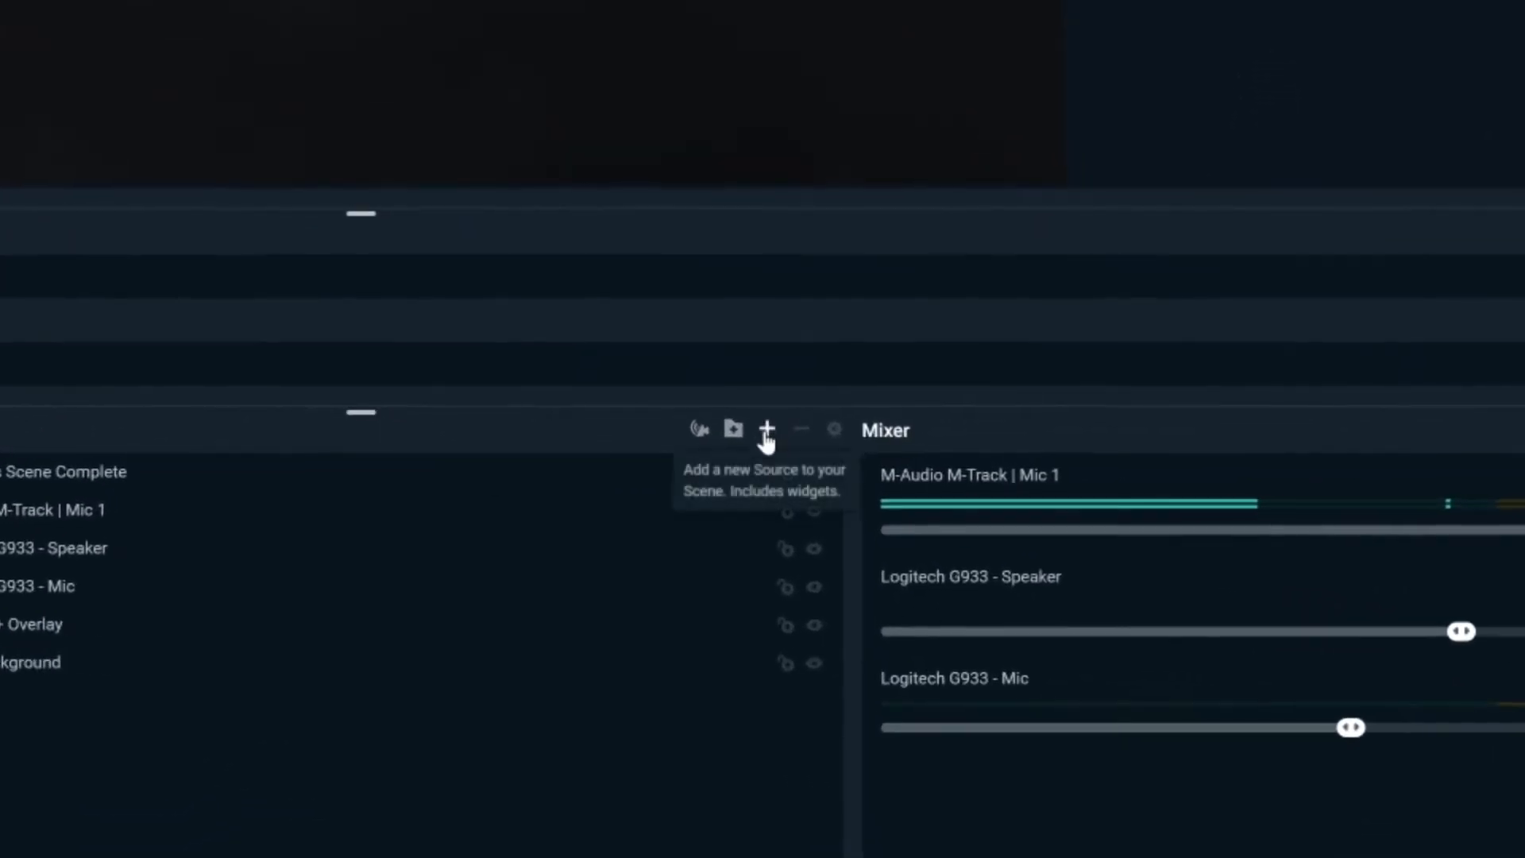
Bring up the Add Source dialog listing standard sources and widgets
{"action": "left_click", "coordinate": [764, 430]}
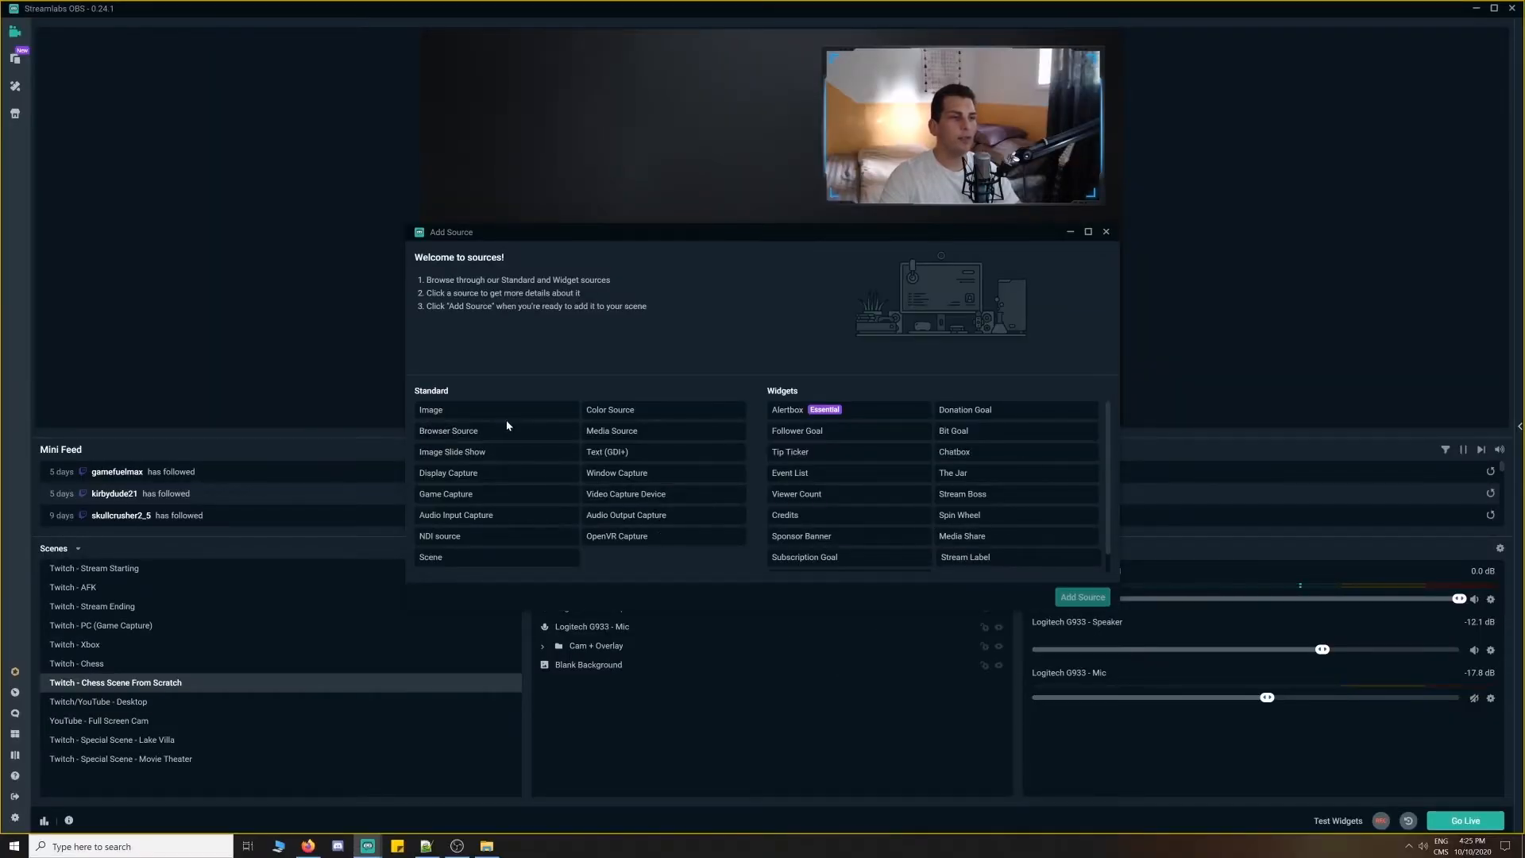
{"action": "mouse_move", "coordinate": [743, 316]}
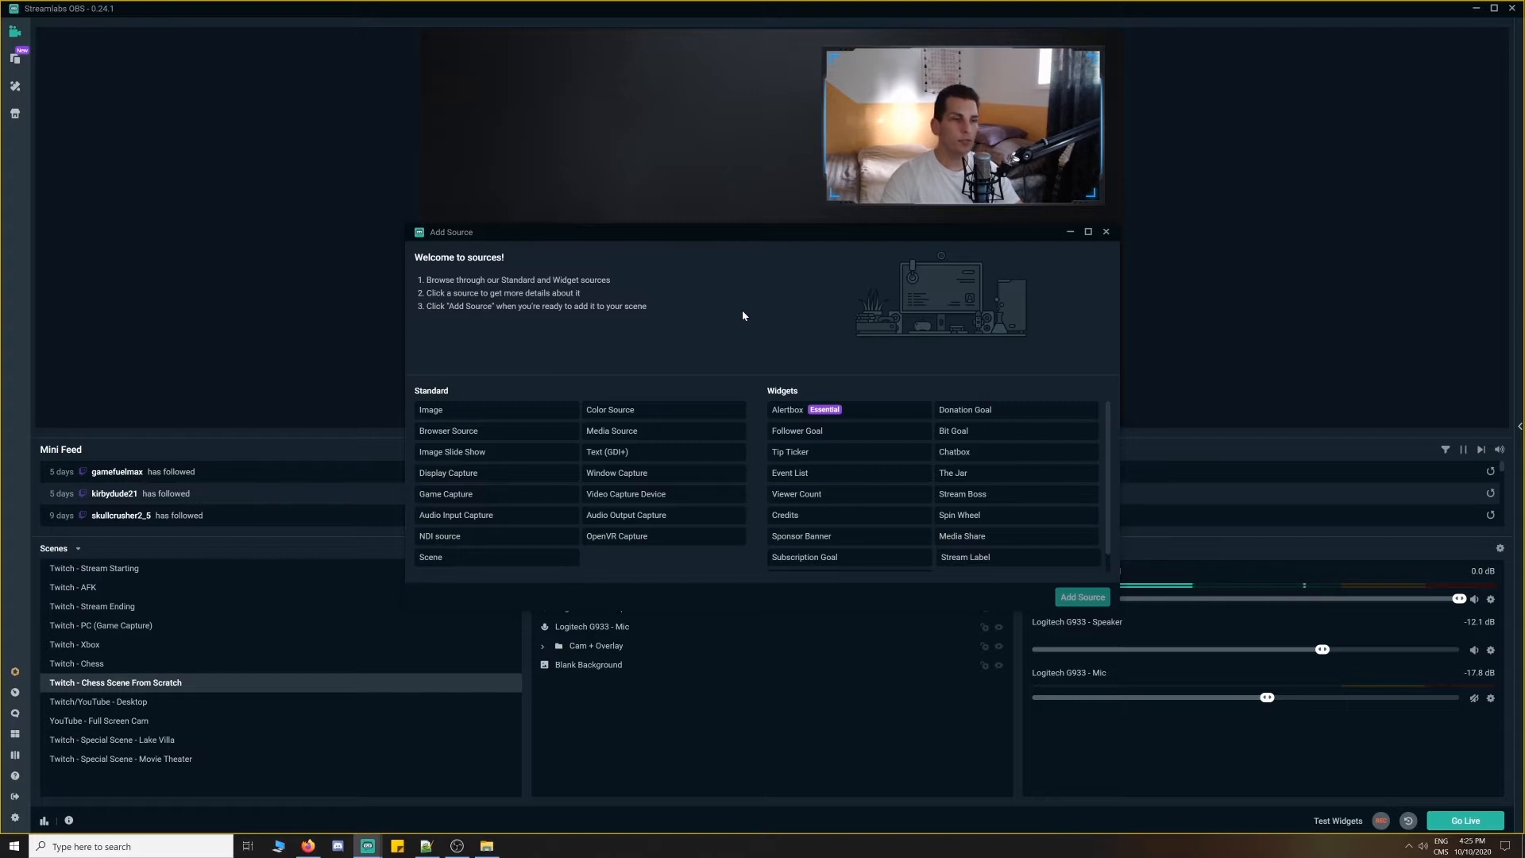
Add a new Window Capture source named 'Chessboard'
{"action": "left_click", "coordinate": [617, 473]}
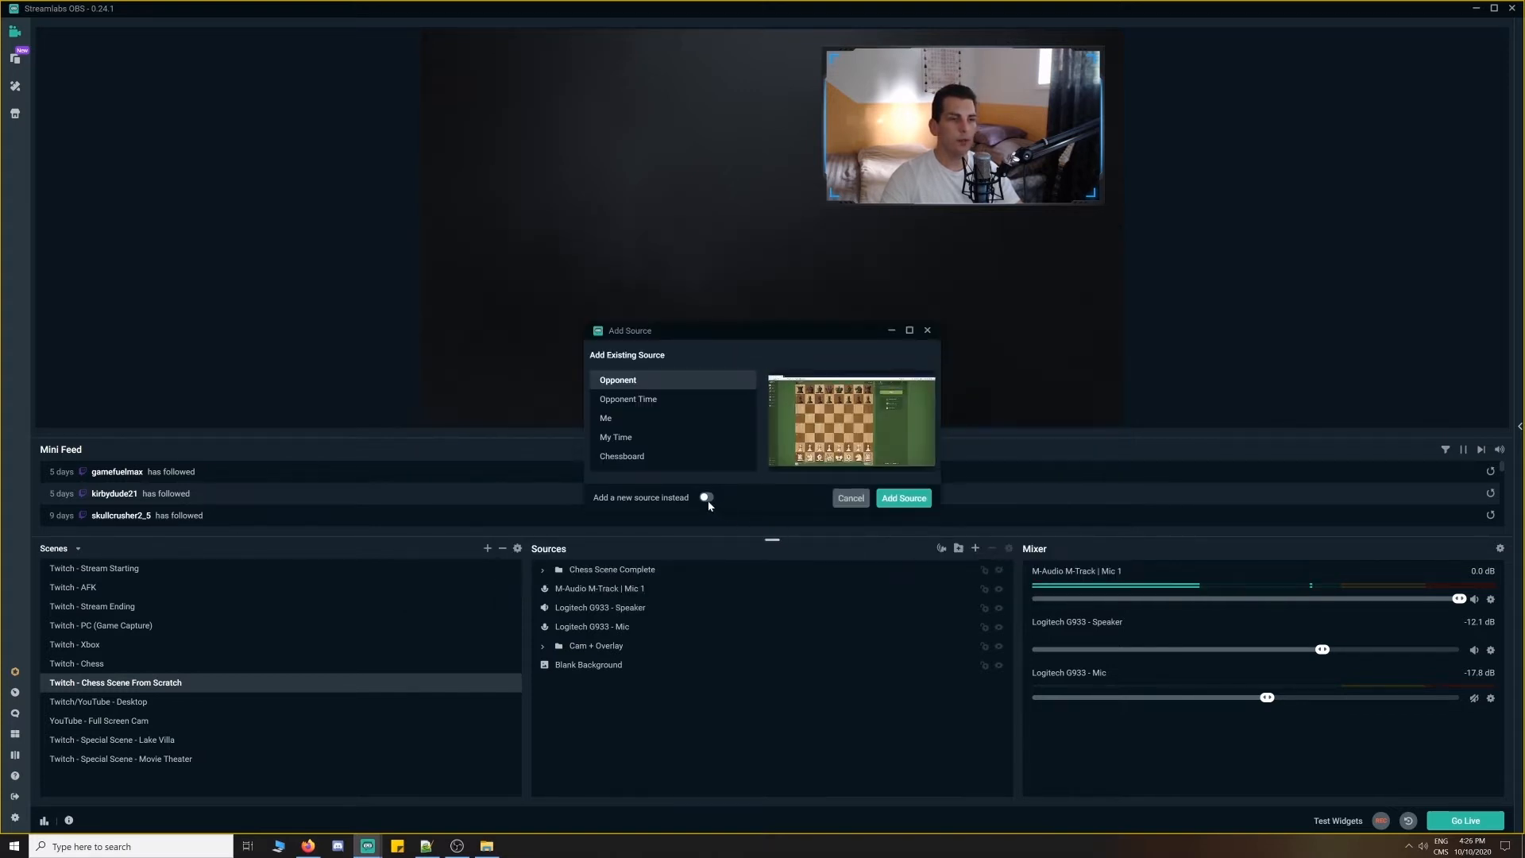
{"action": "left_click", "coordinate": [706, 497]}
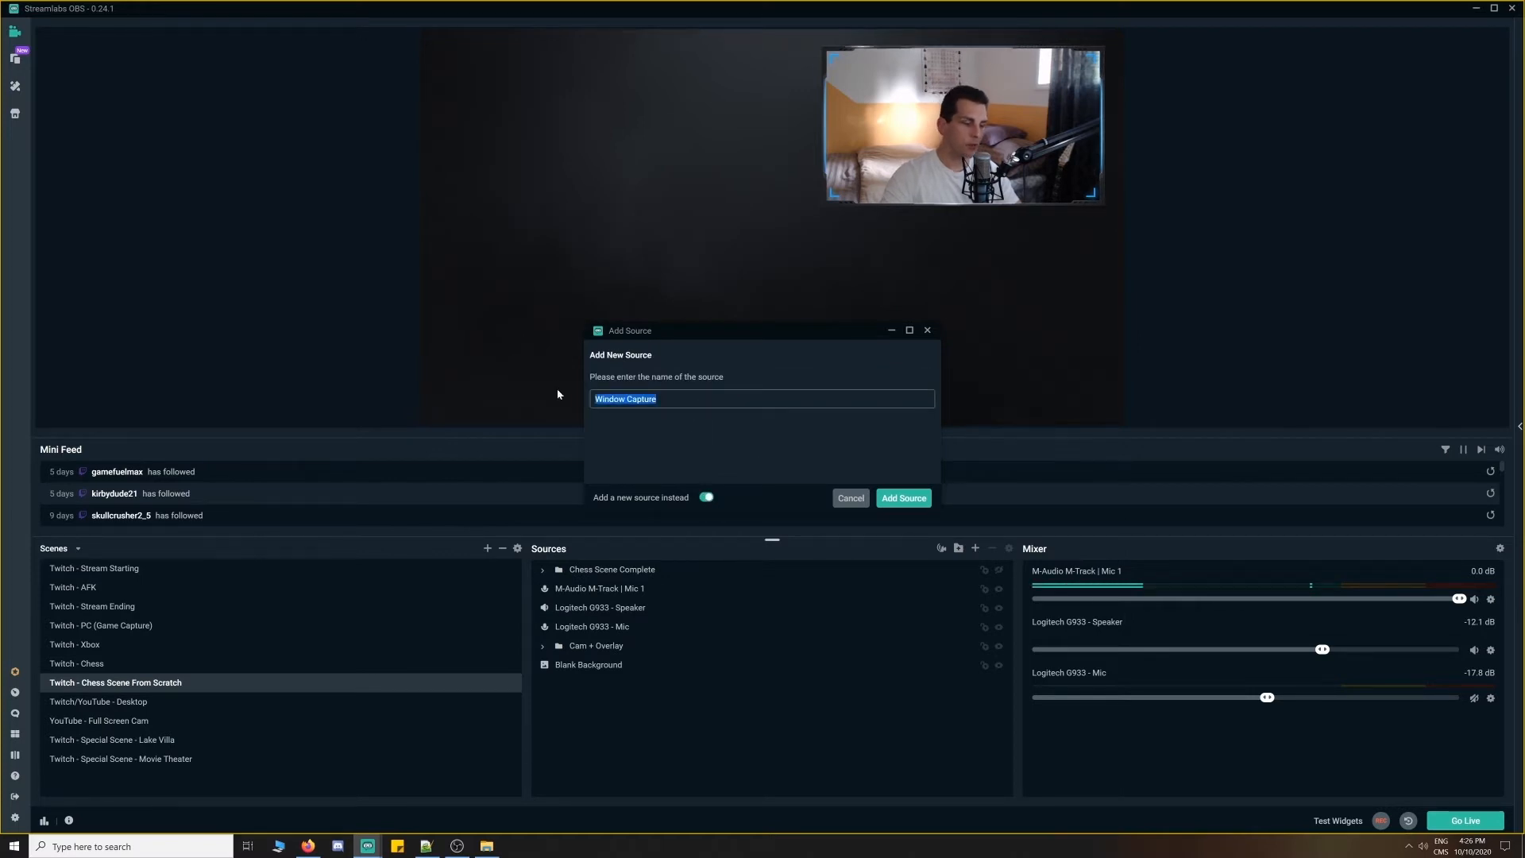
{"action": "type", "text": "Chessboard"}
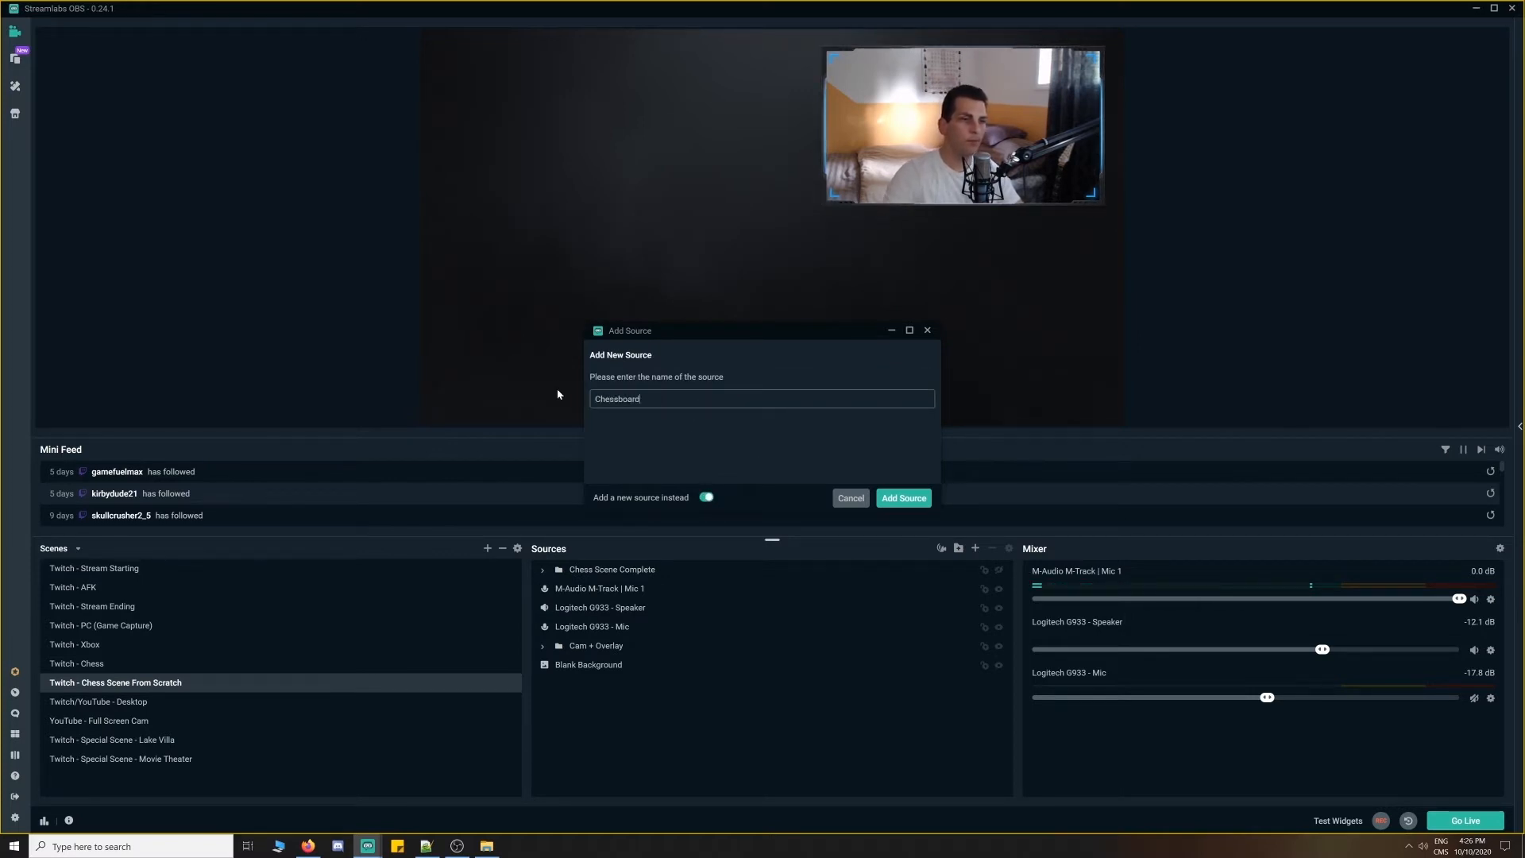
{"action": "left_click", "coordinate": [903, 497]}
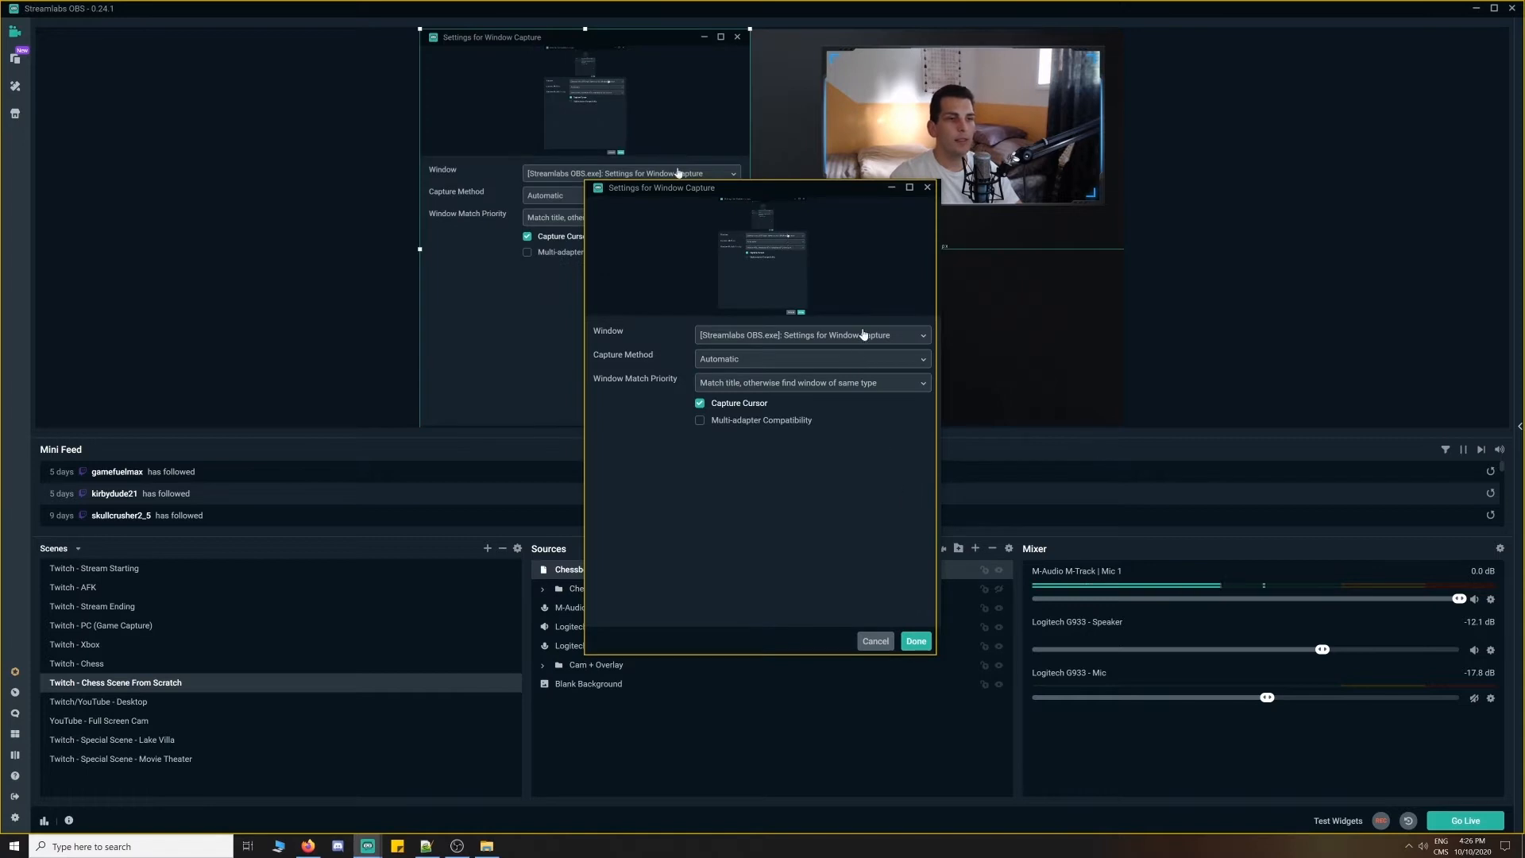
Point the Chessboard source at the firefox.exe Chess.com window and confirm
{"action": "left_click", "coordinate": [811, 335]}
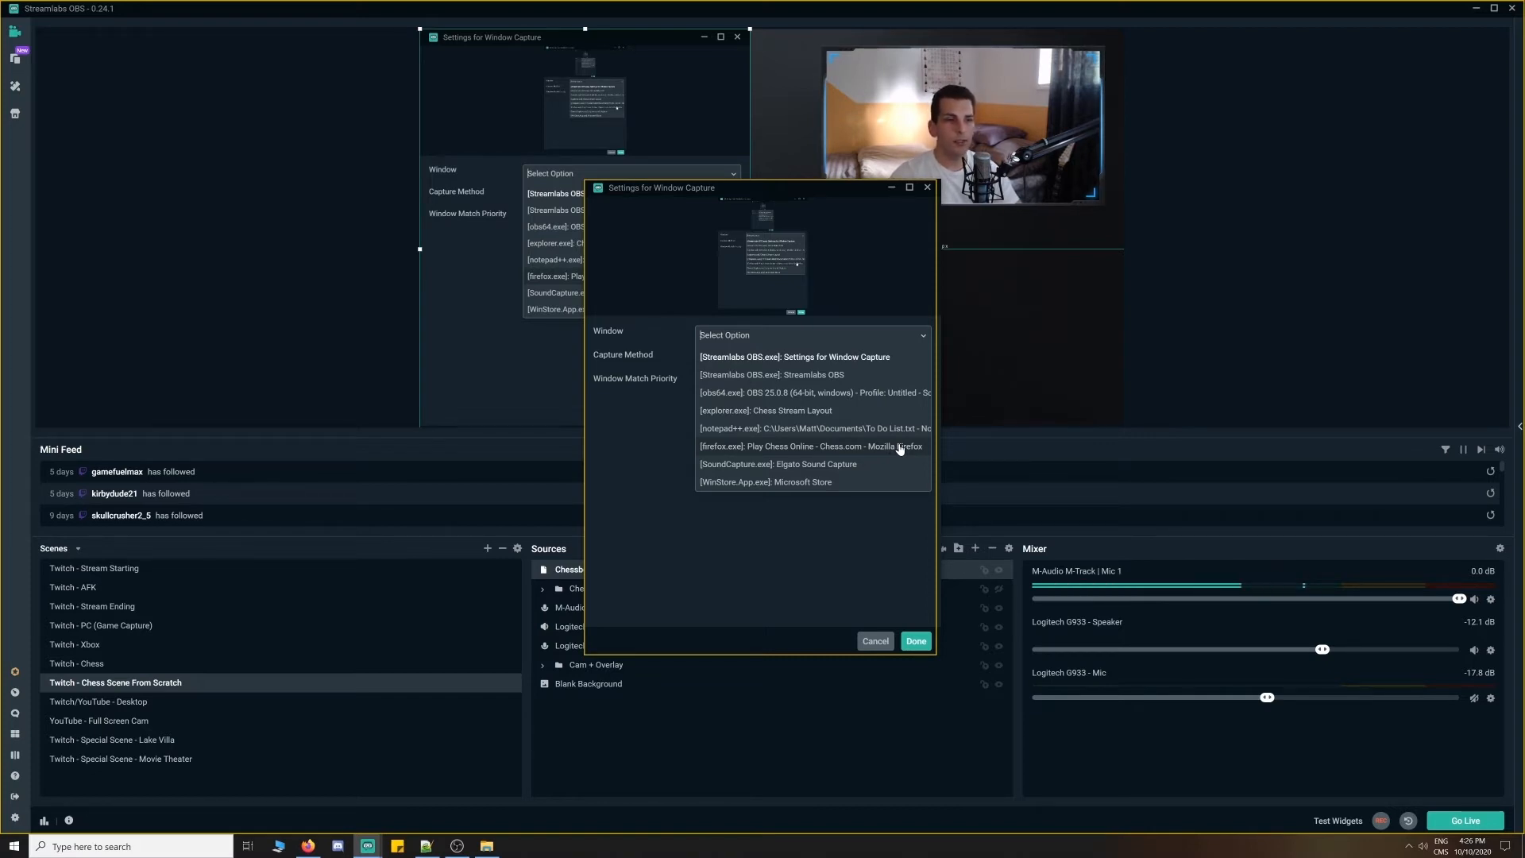
{"action": "left_click", "coordinate": [810, 446]}
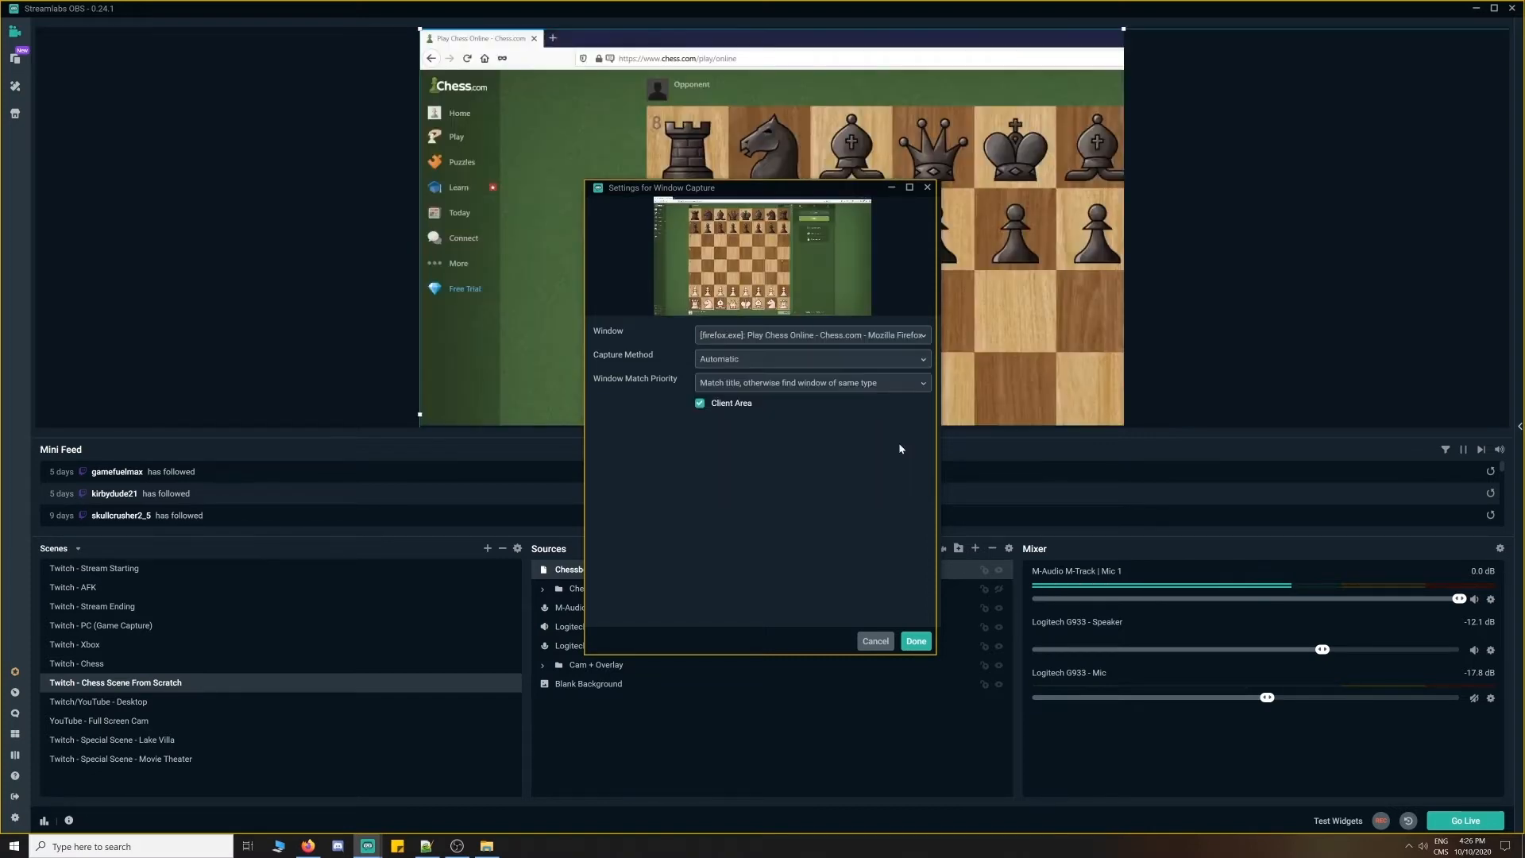
{"action": "left_click", "coordinate": [915, 641]}
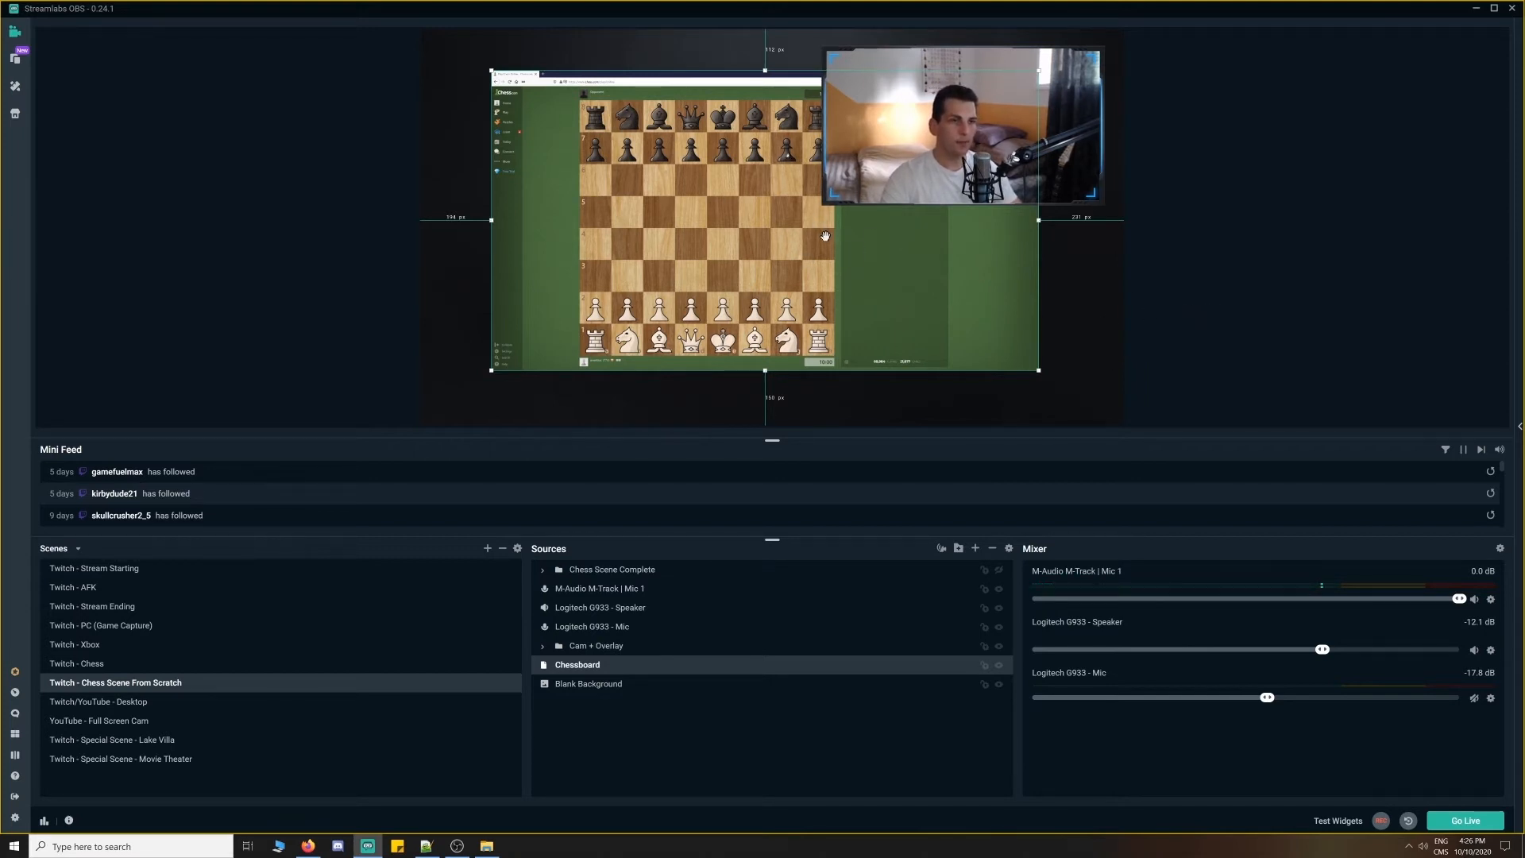
Alt-crop the capture's right and left edges down to just the chess board
{"action": "key", "text": "alt"}
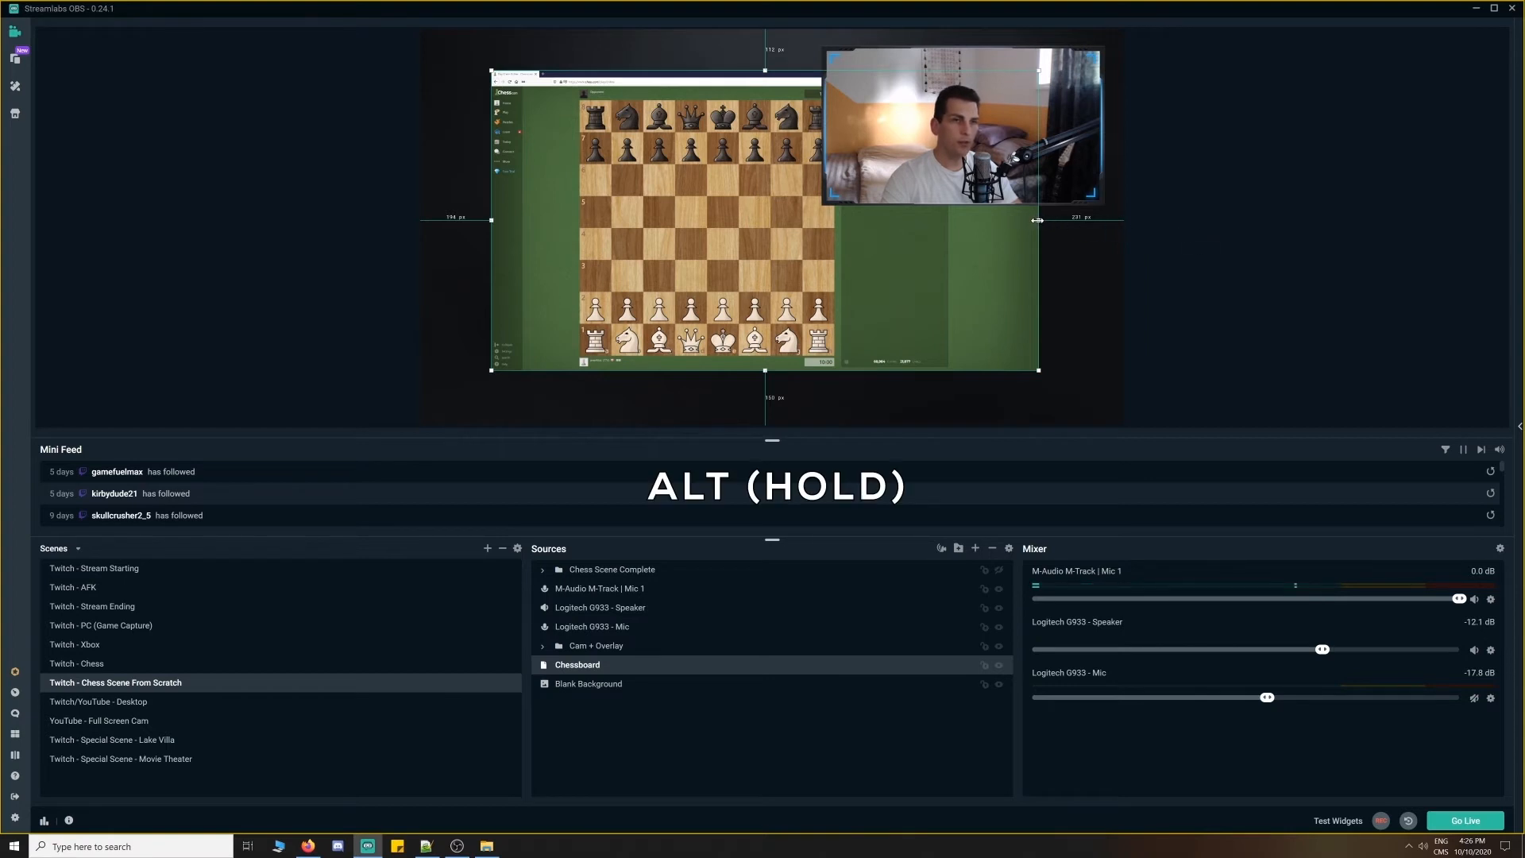
{"action": "left_click_drag", "start_coordinate": [1038, 220], "coordinate": [862, 220]}
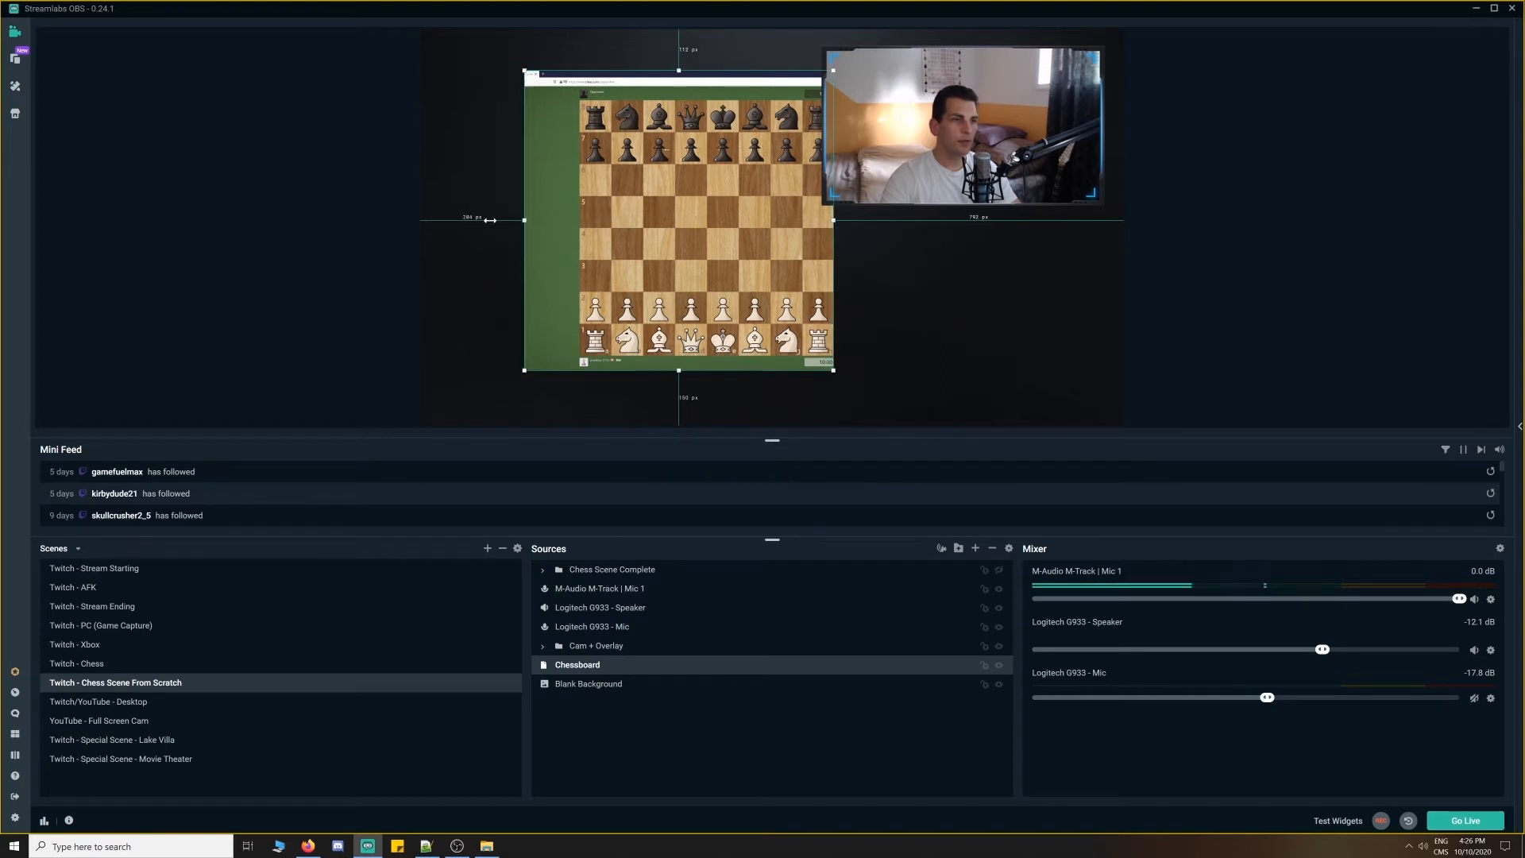
{"action": "left_click_drag", "start_coordinate": [523, 220], "coordinate": [579, 226]}
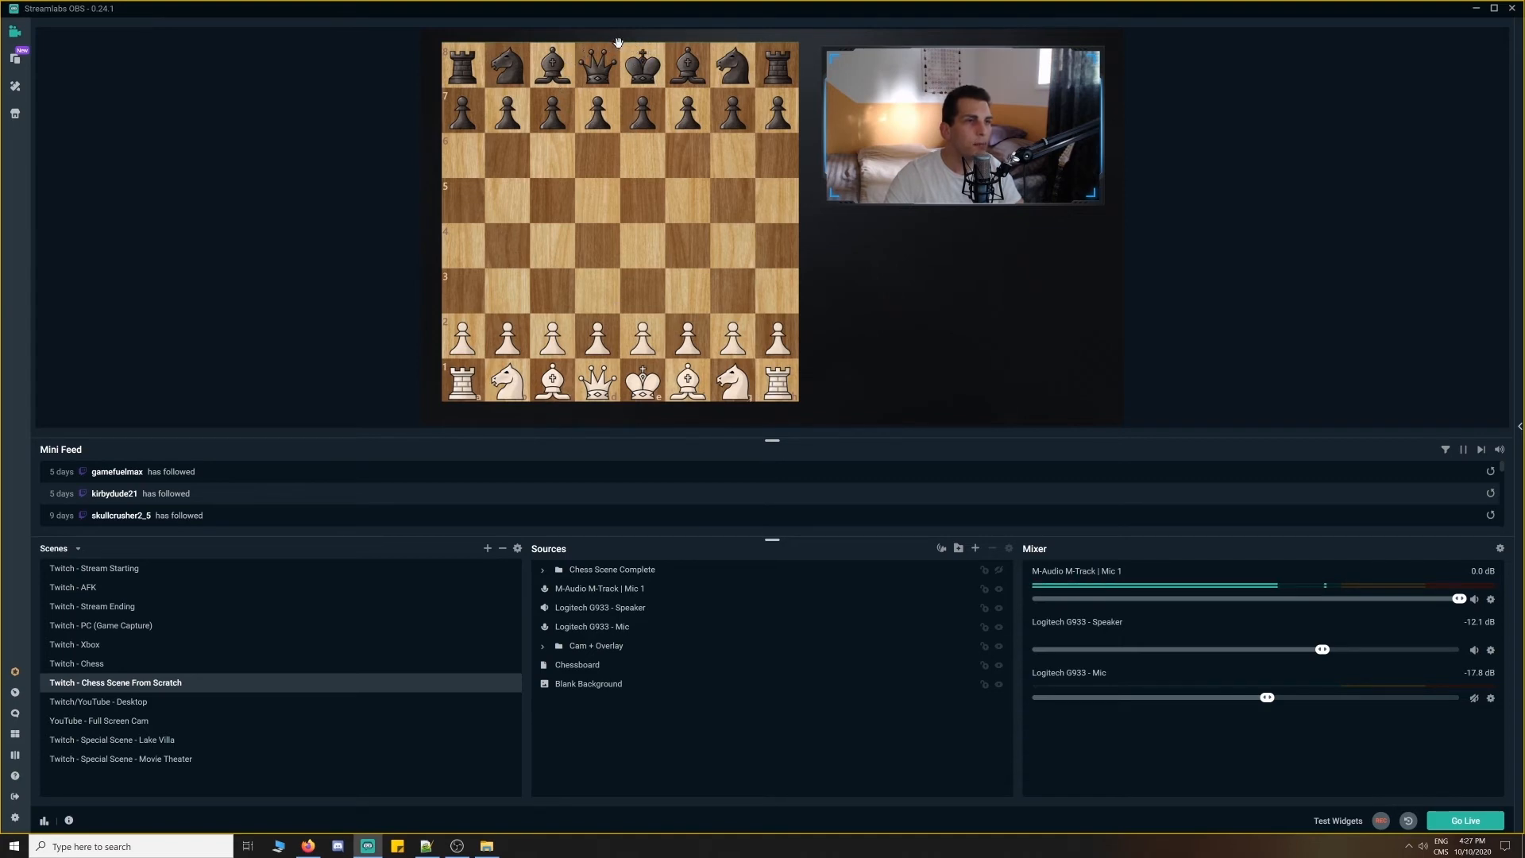
{"action": "mouse_move", "coordinate": [1399, 342]}
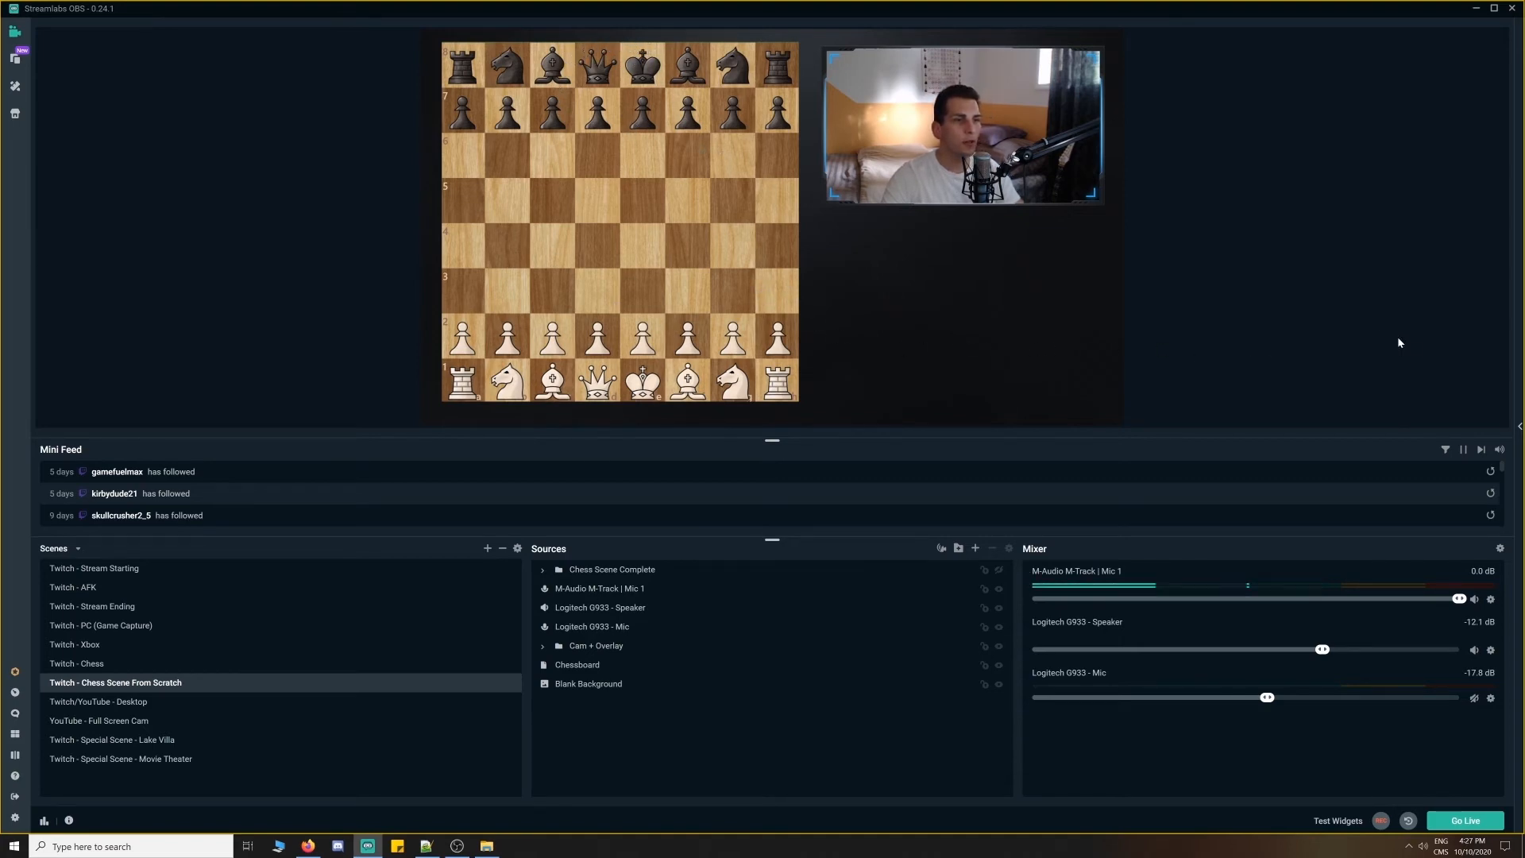
{"action": "mouse_move", "coordinate": [1380, 284]}
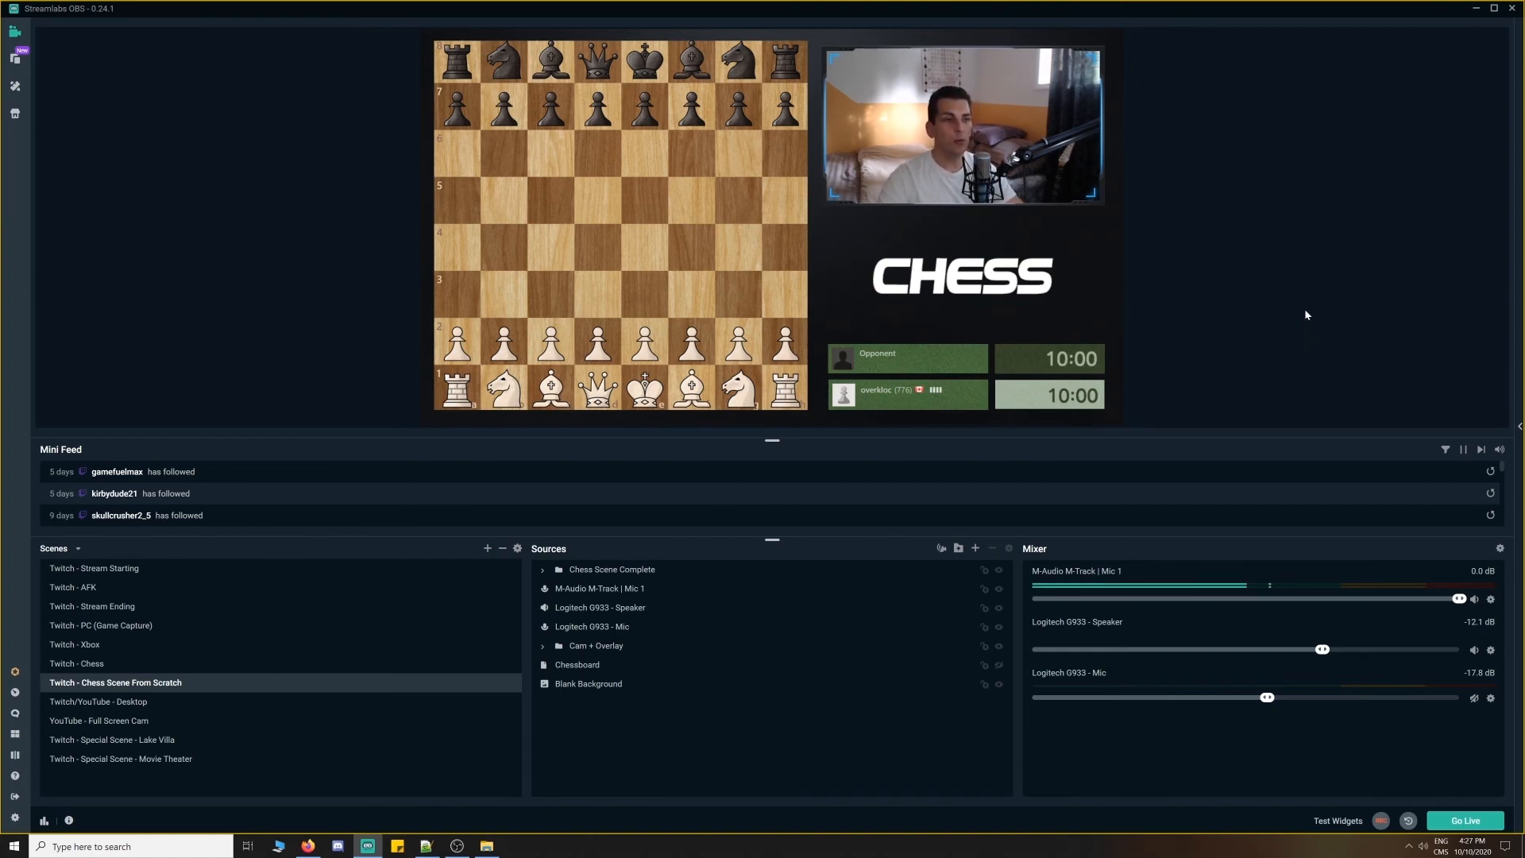
{"action": "mouse_move", "coordinate": [988, 260]}
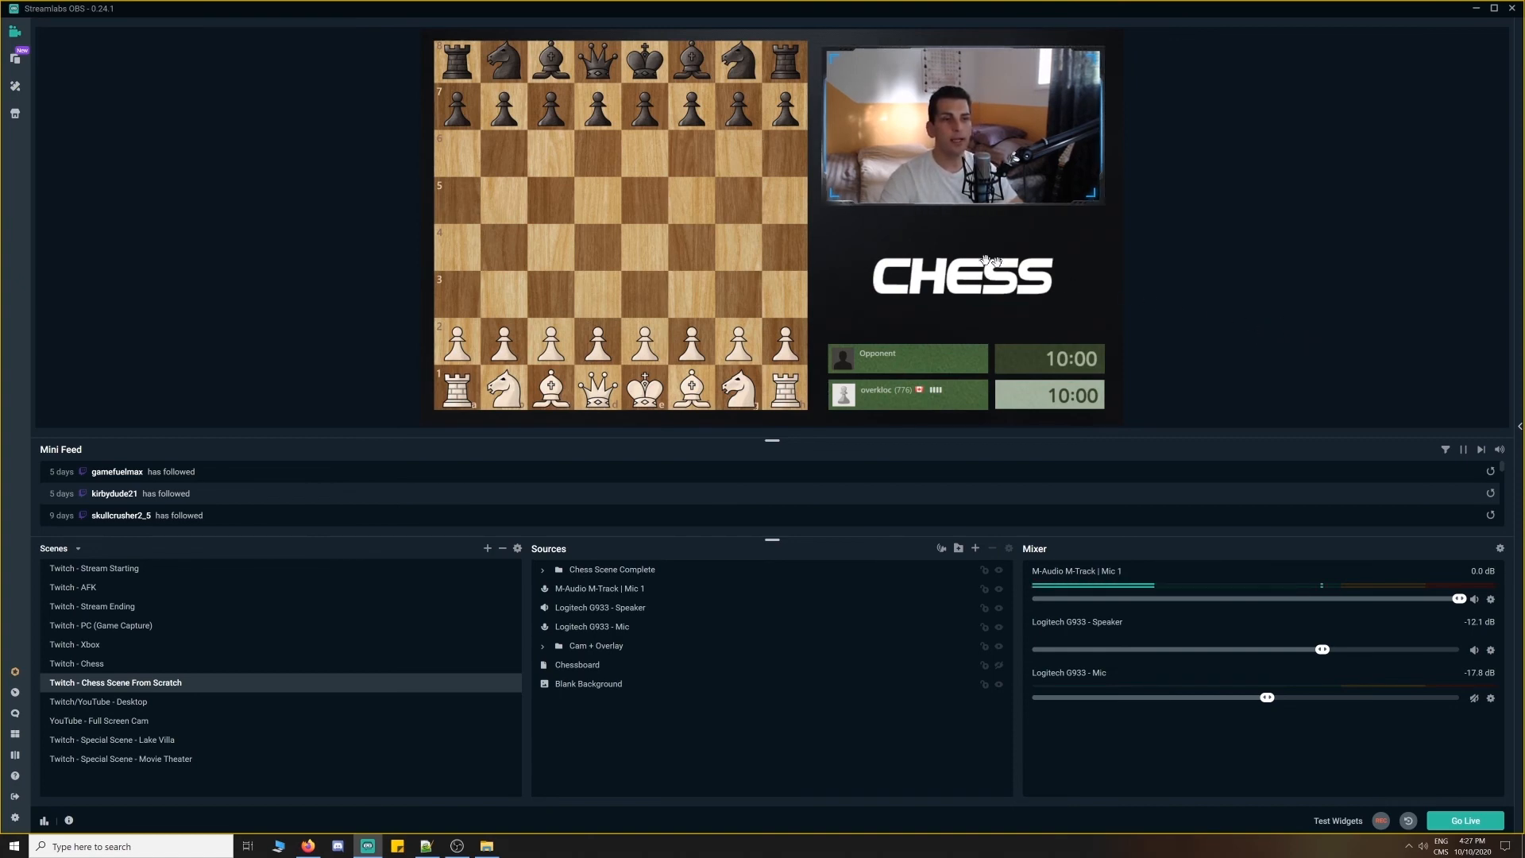